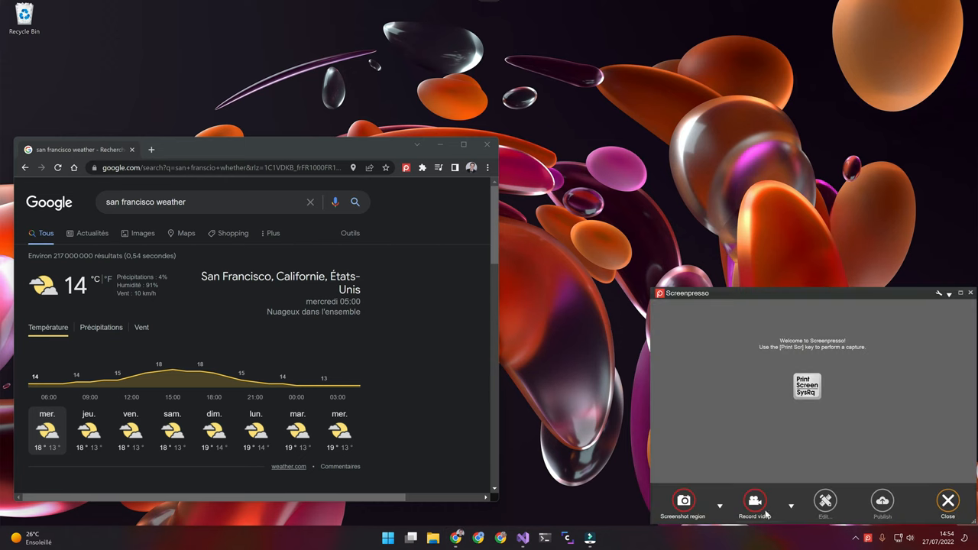
# Step: Capture the browser window showing San Francisco weather and keep it in the workspace
pyautogui.click(683, 501)
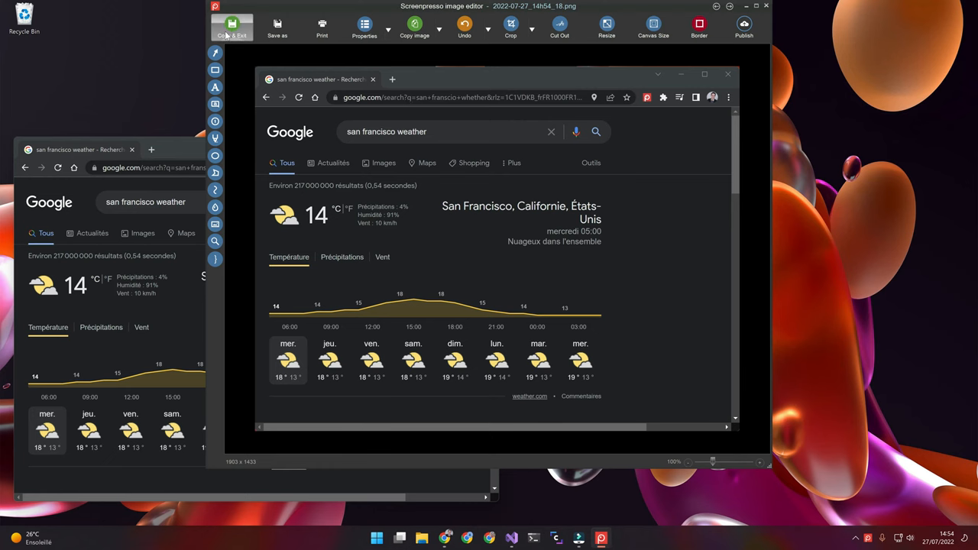
pyautogui.click(232, 27)
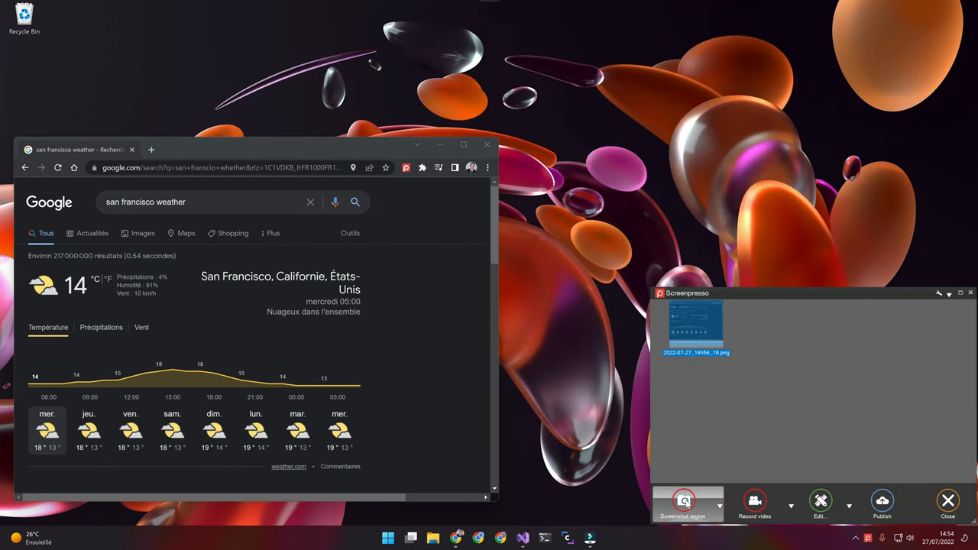
# Step: Capture a small crop of the 14 °C weather summary and keep it beside the first screenshot
pyautogui.click(683, 501)
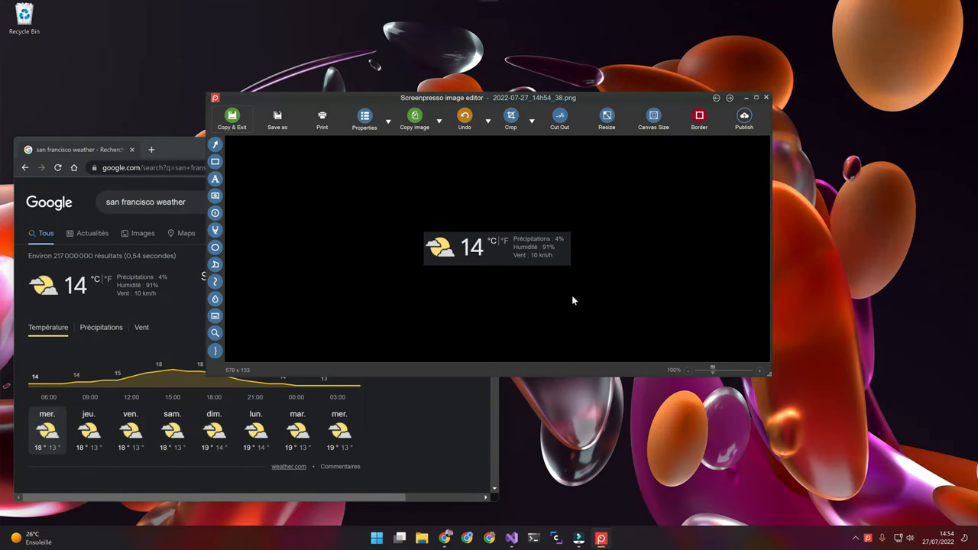
pyautogui.moveTo(233, 120)
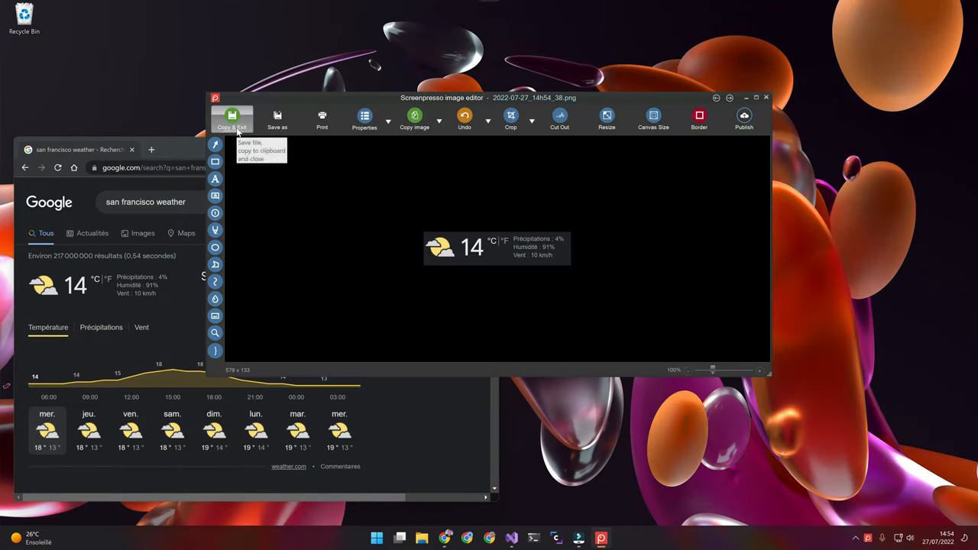
pyautogui.click(232, 119)
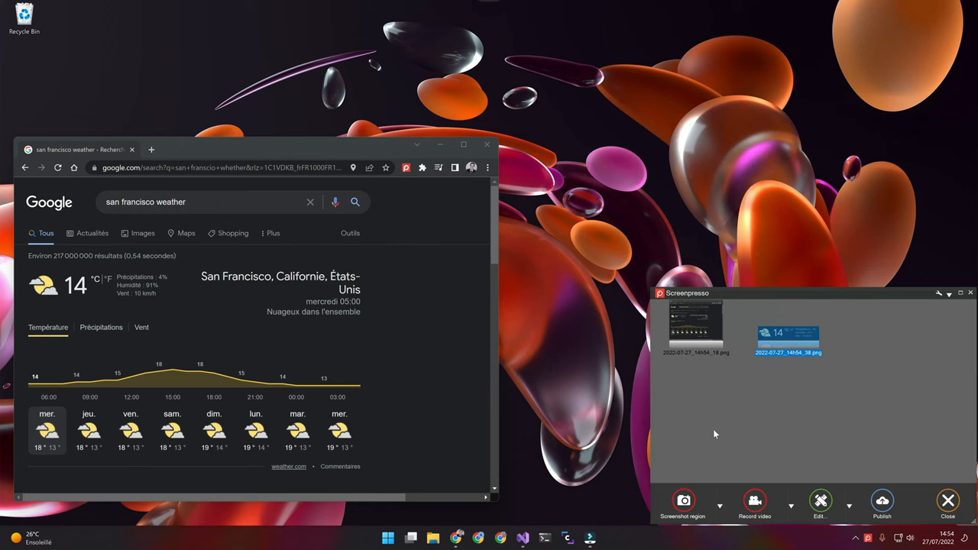
# Step: Take a tall scrolling capture of the whole Google weather results page and return to the workspace
pyautogui.click(682, 502)
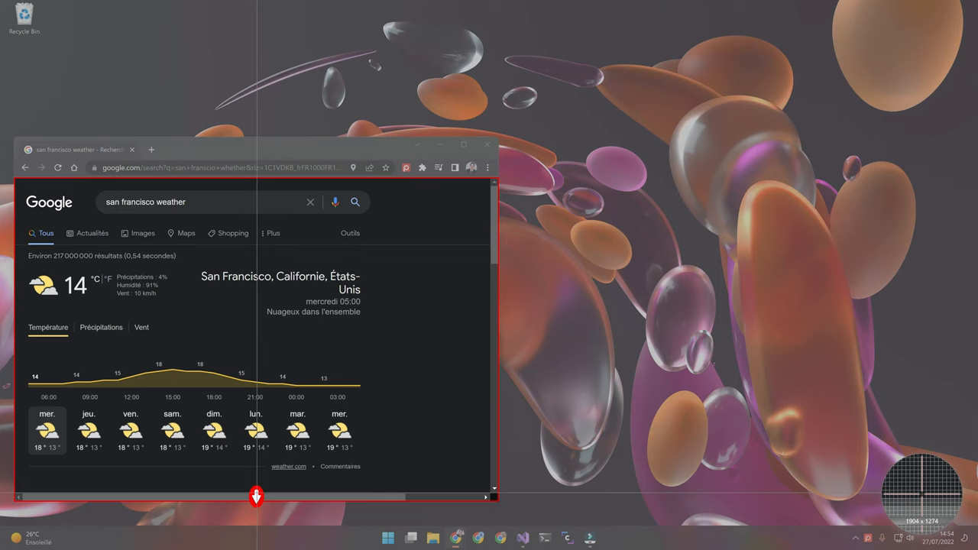
pyautogui.scroll(-3)
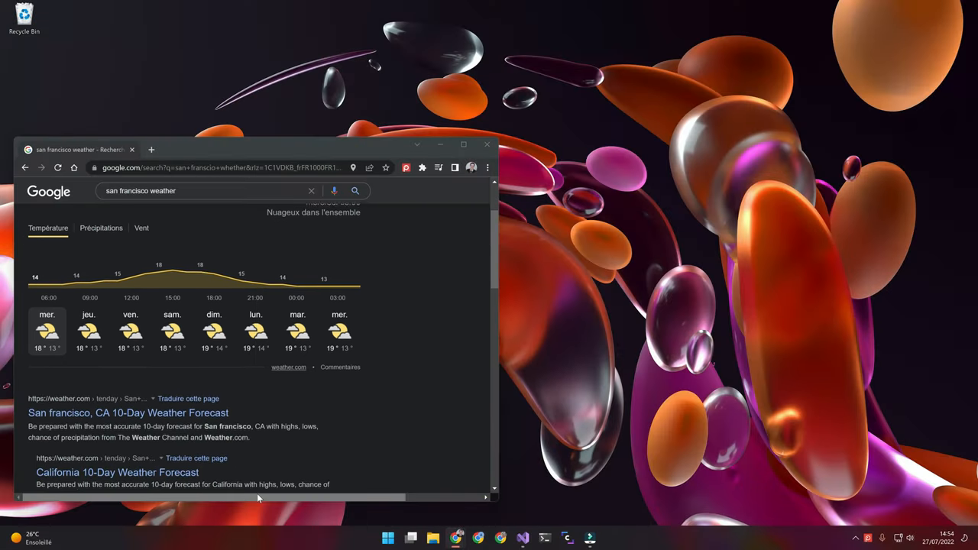
pyautogui.scroll(-3)
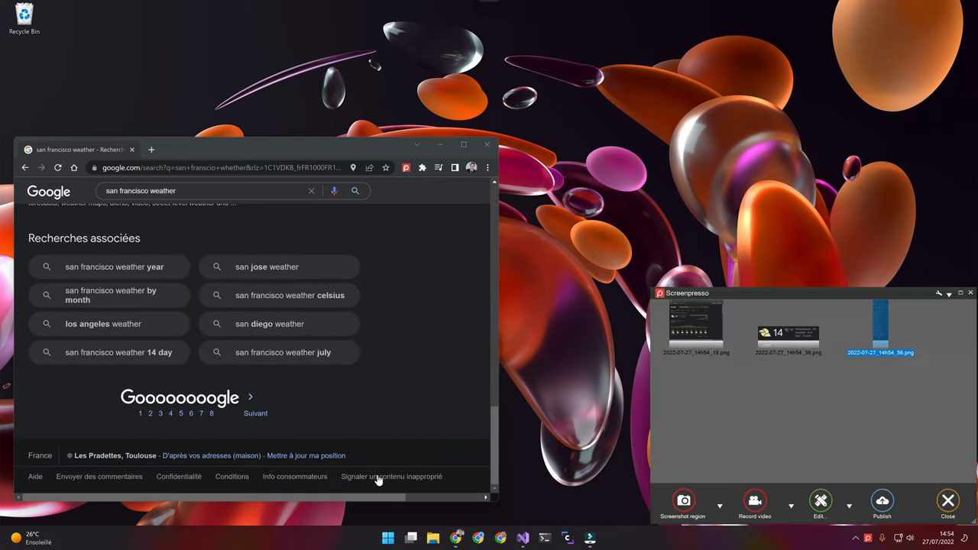
pyautogui.doubleClick(880, 324)
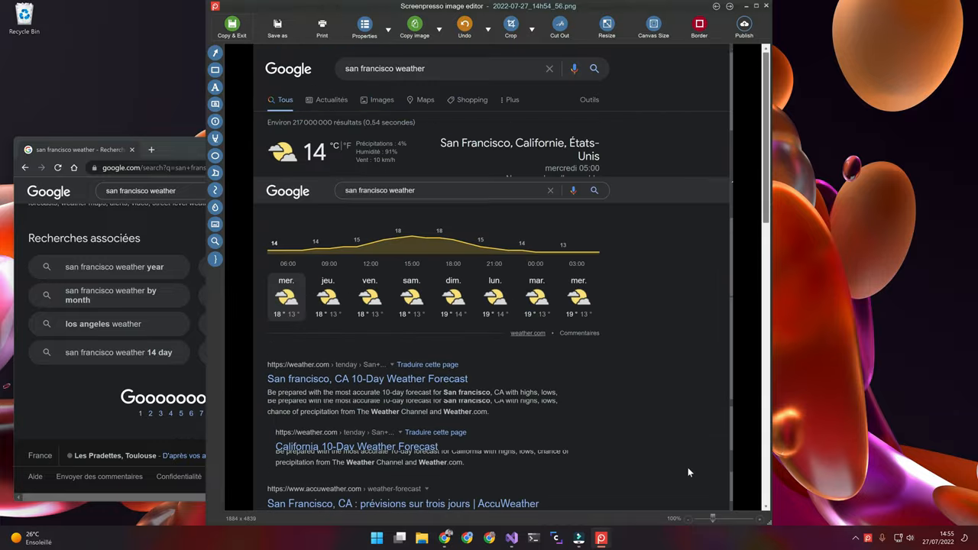
pyautogui.moveTo(575, 122)
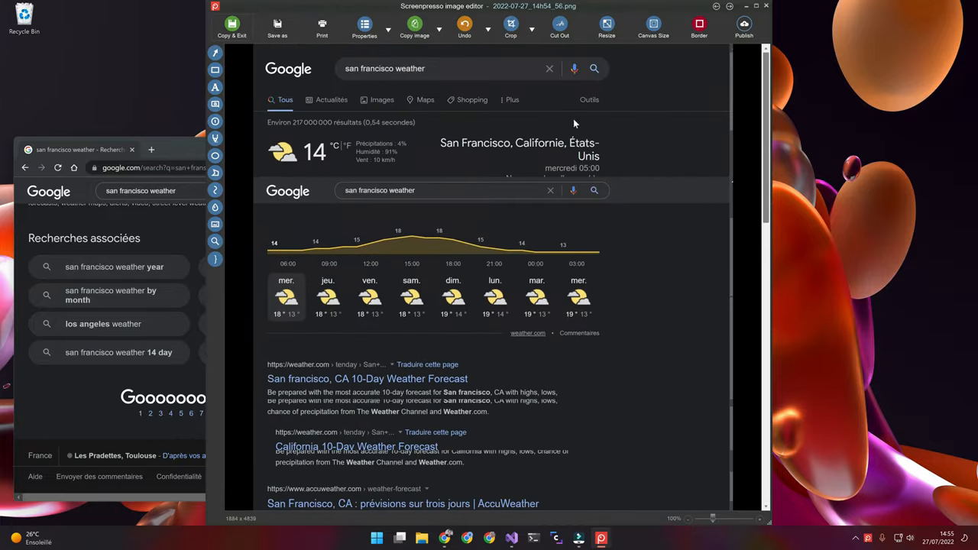
pyautogui.click(766, 6)
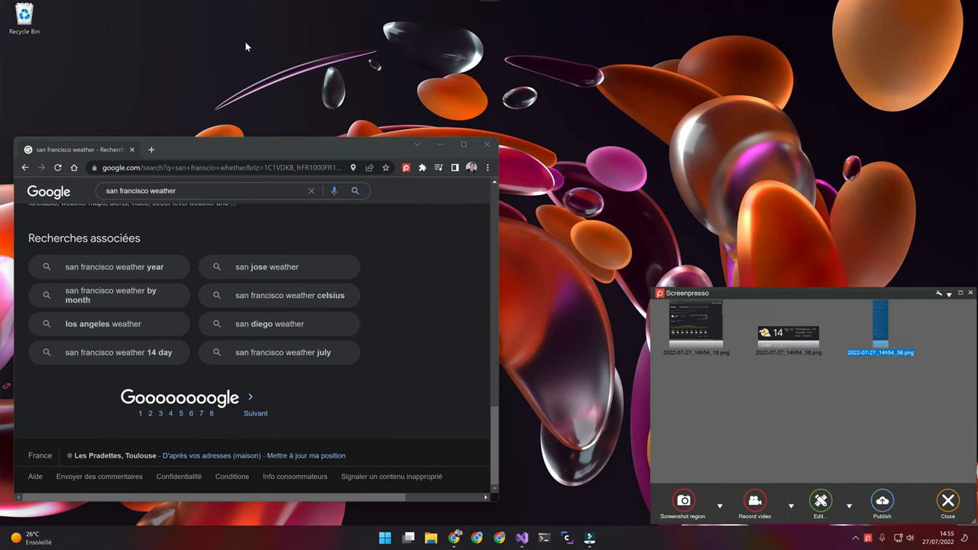
pyautogui.moveTo(887, 327)
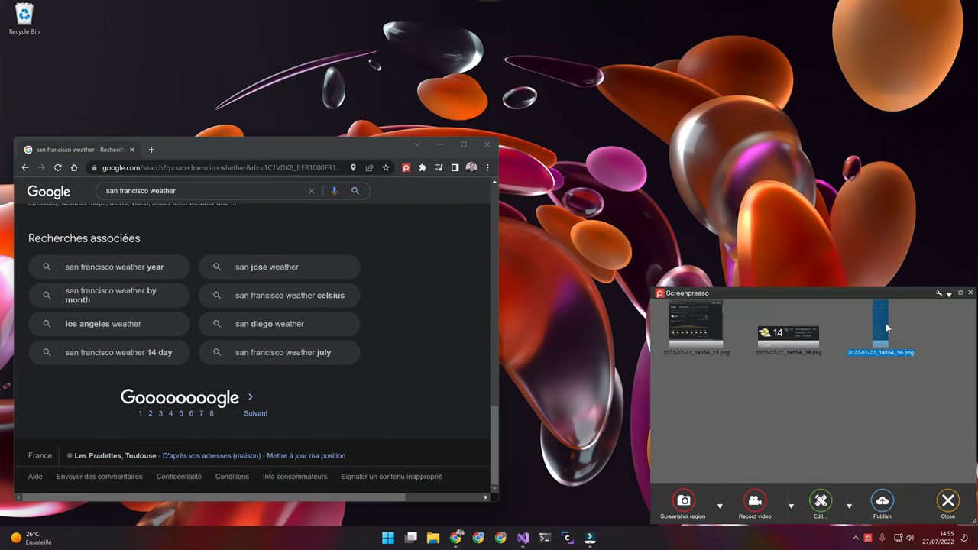
# Step: Capture the full desktop screen and select its new thumbnail in the workspace
pyautogui.click(683, 504)
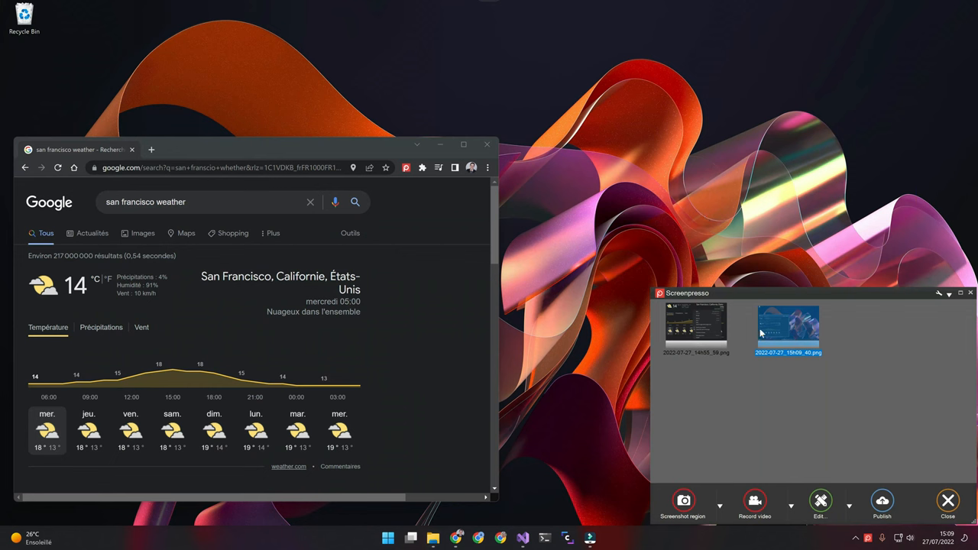
pyautogui.click(720, 506)
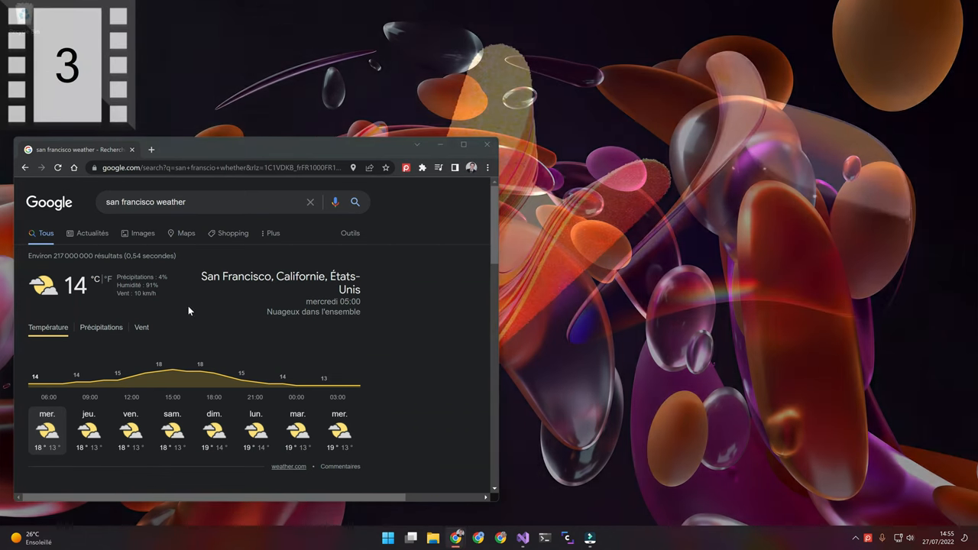
# Step: Bring up the browser page's right-click menu while the delayed capture countdown runs
pyautogui.rightClick(181, 309)
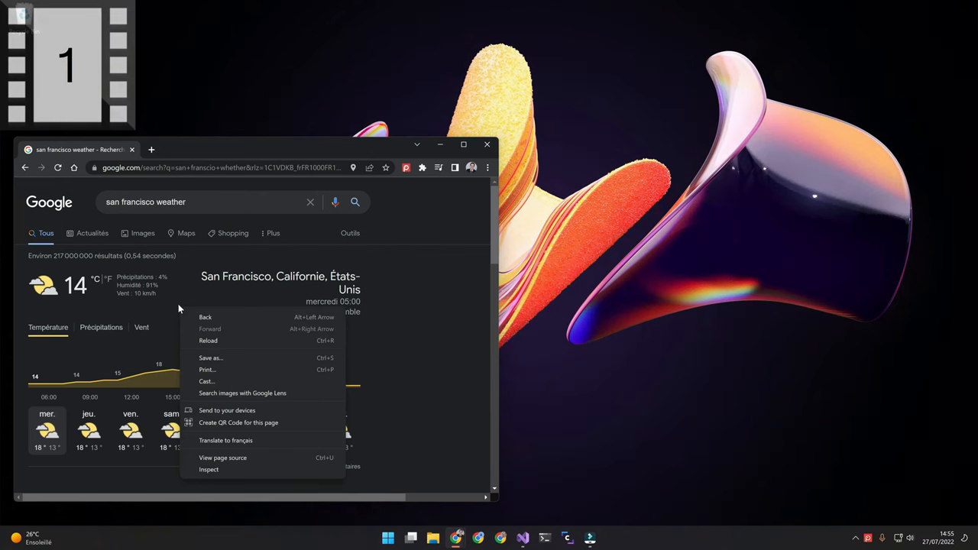